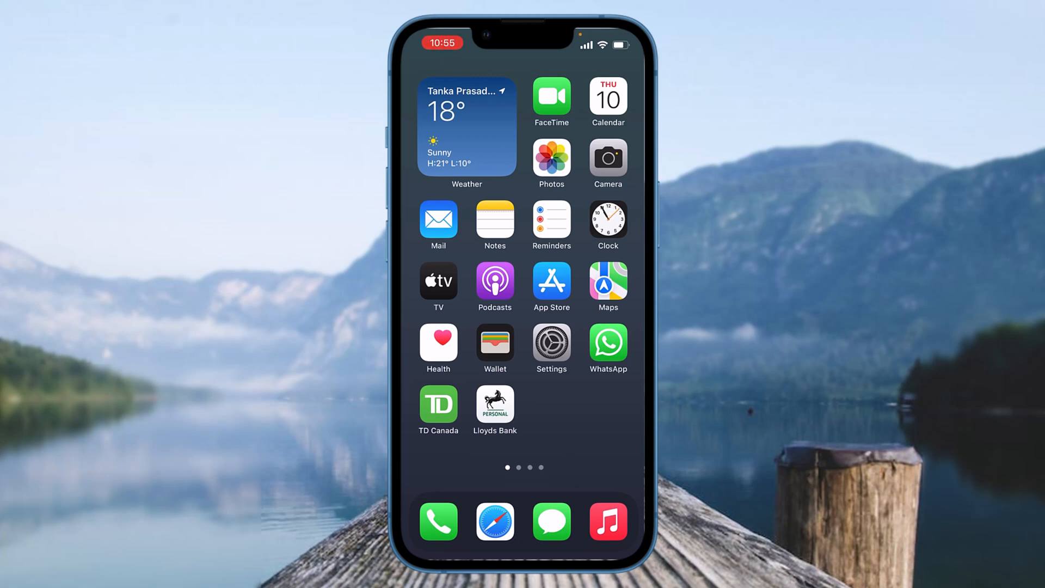
Search the App Store for 'facebook', then return to the General settings page
{"action": "left_click", "coordinate": [551, 281]}
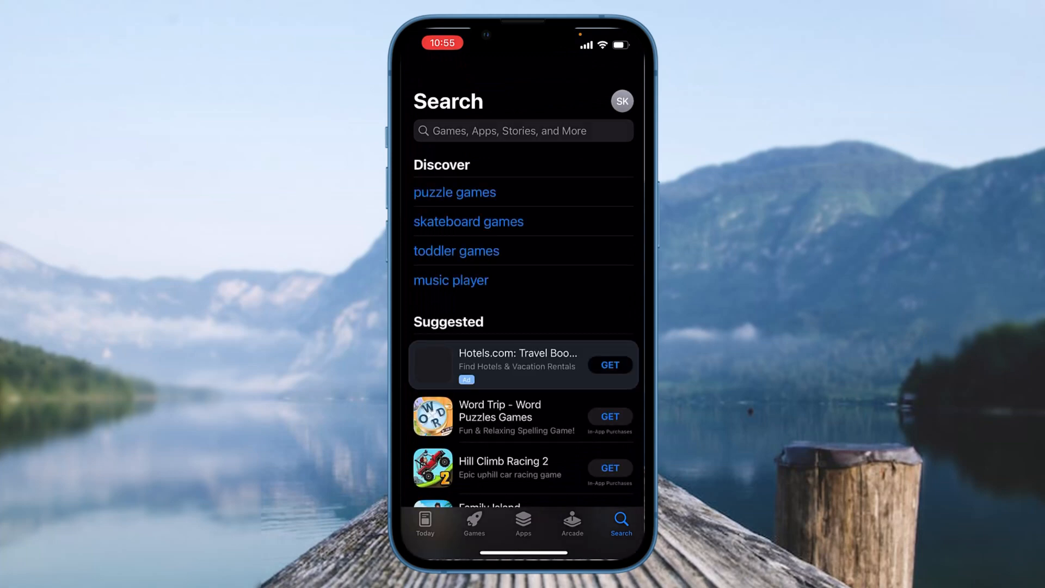
{"action": "type", "text": "facebook"}
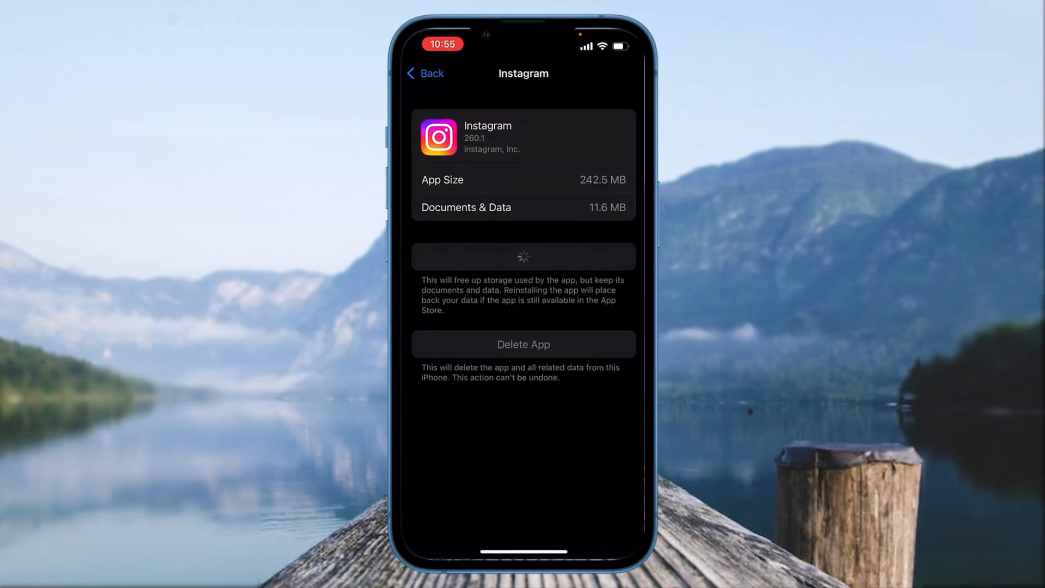
{"action": "left_click", "coordinate": [425, 73]}
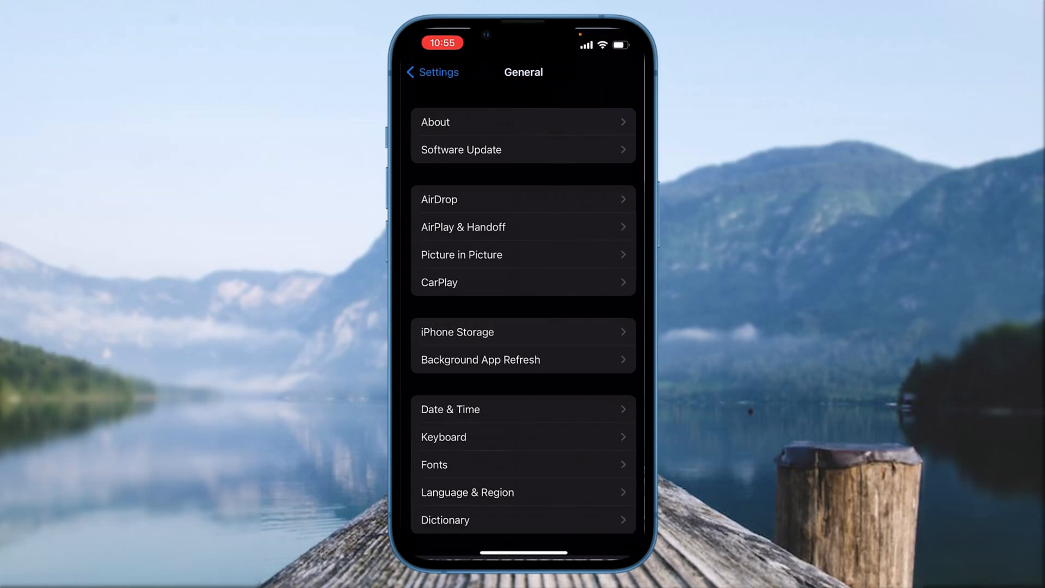
Switch on Allow Notifications for Facebook and review its alerts, sounds and badges options
{"action": "left_click", "coordinate": [431, 72]}
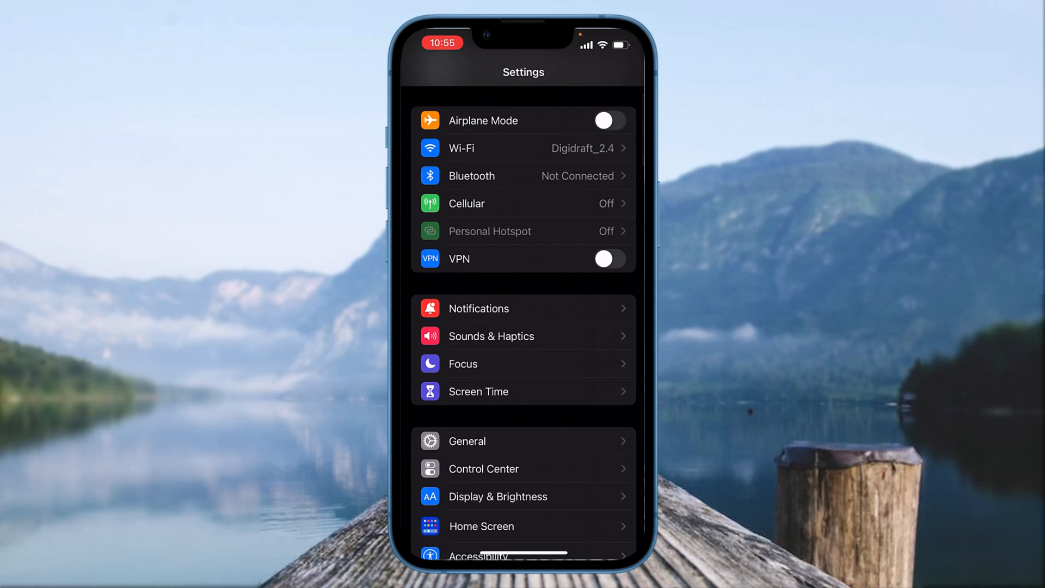
{"action": "left_click", "coordinate": [478, 308]}
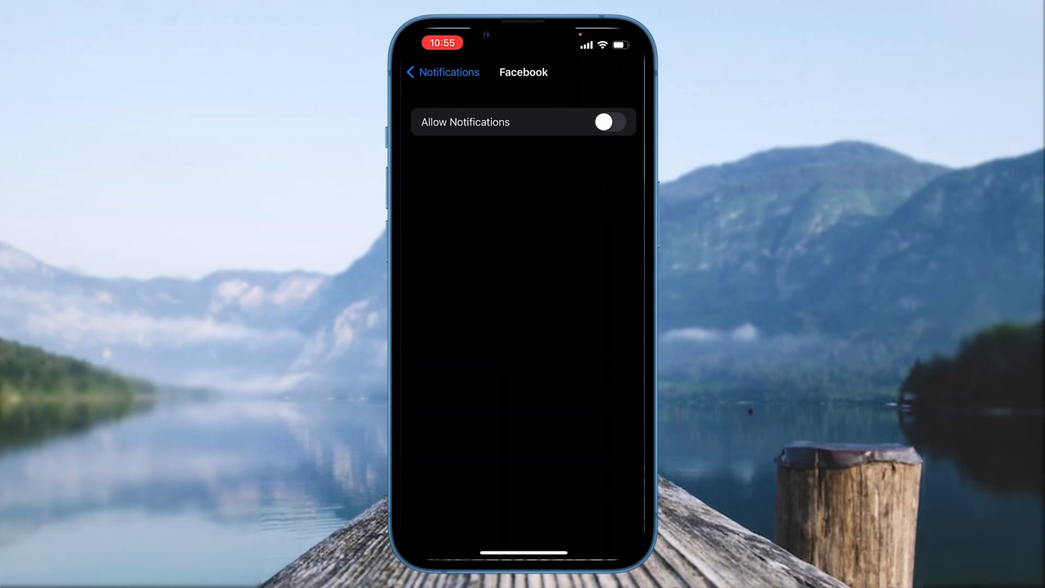
{"action": "left_click", "coordinate": [608, 122]}
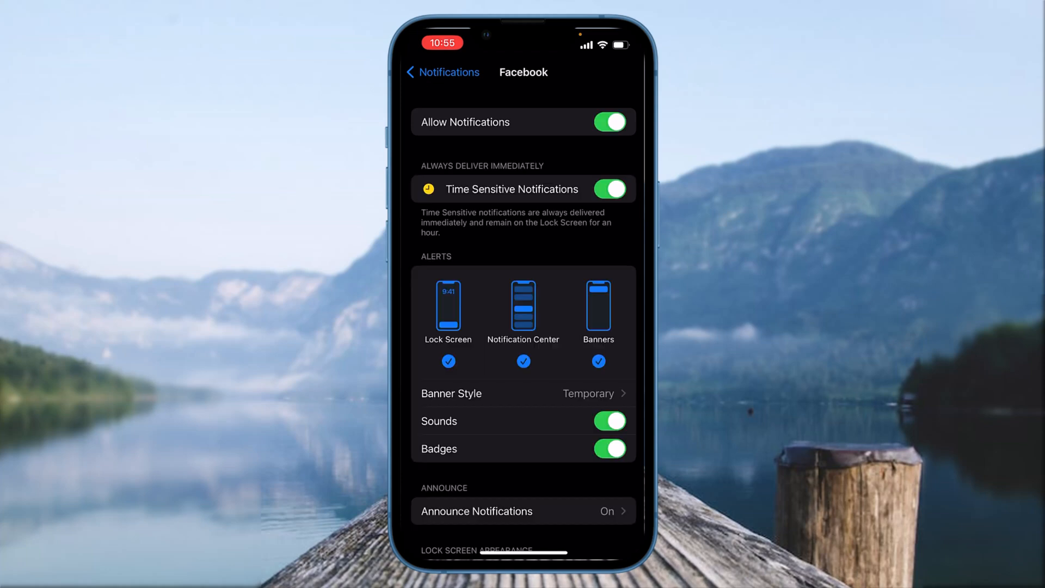
{"action": "scroll", "scroll_direction": "down", "scroll_amount": 3}
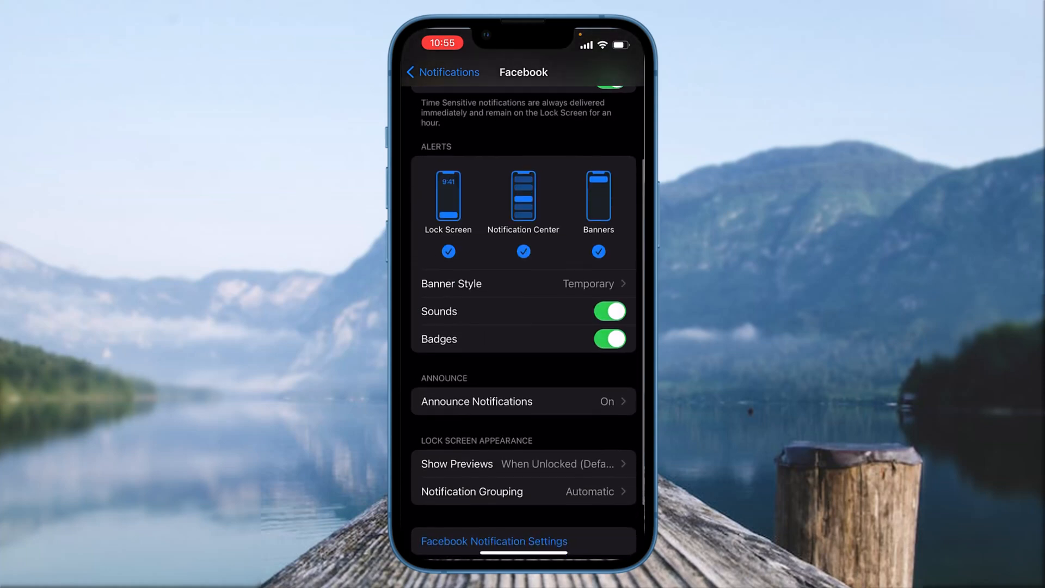
{"action": "scroll", "scroll_direction": "up", "scroll_amount": 3}
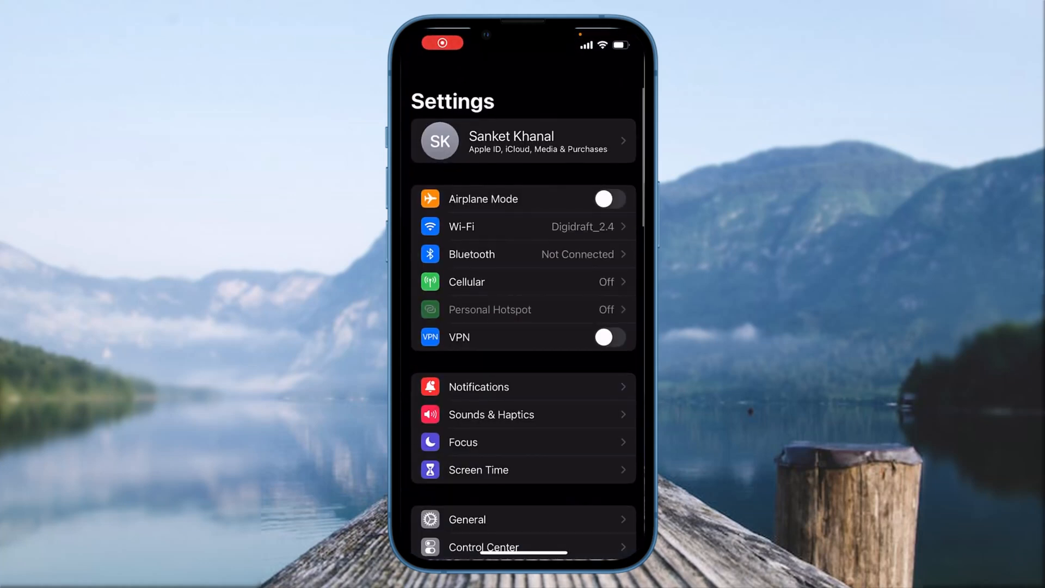
Offload Facebook from iPhone Storage, confirm it, then reinstall it keeping its documents and data
{"action": "left_click", "coordinate": [466, 519]}
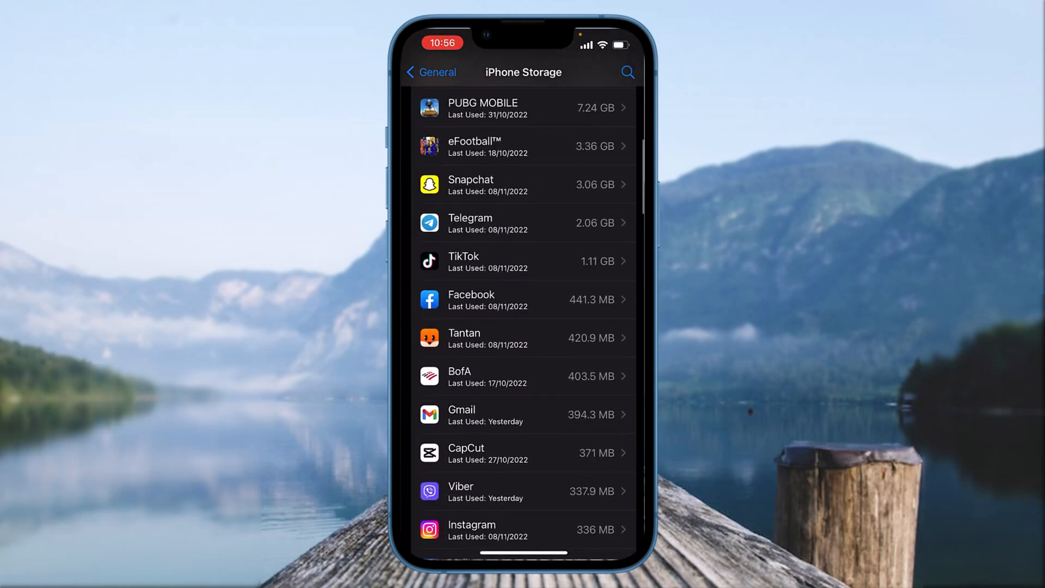
{"action": "left_click", "coordinate": [523, 300]}
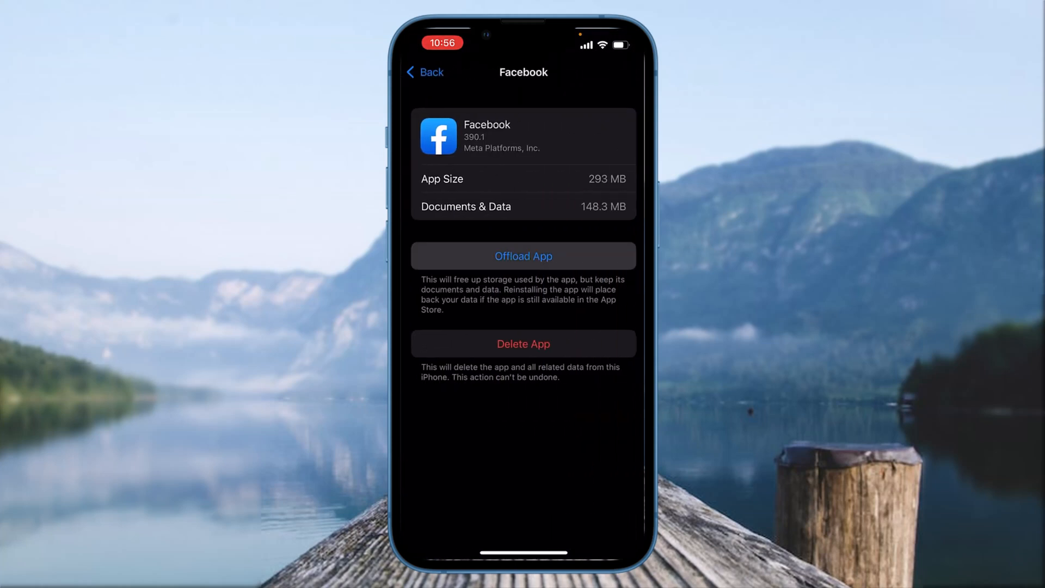
{"action": "left_click", "coordinate": [524, 256]}
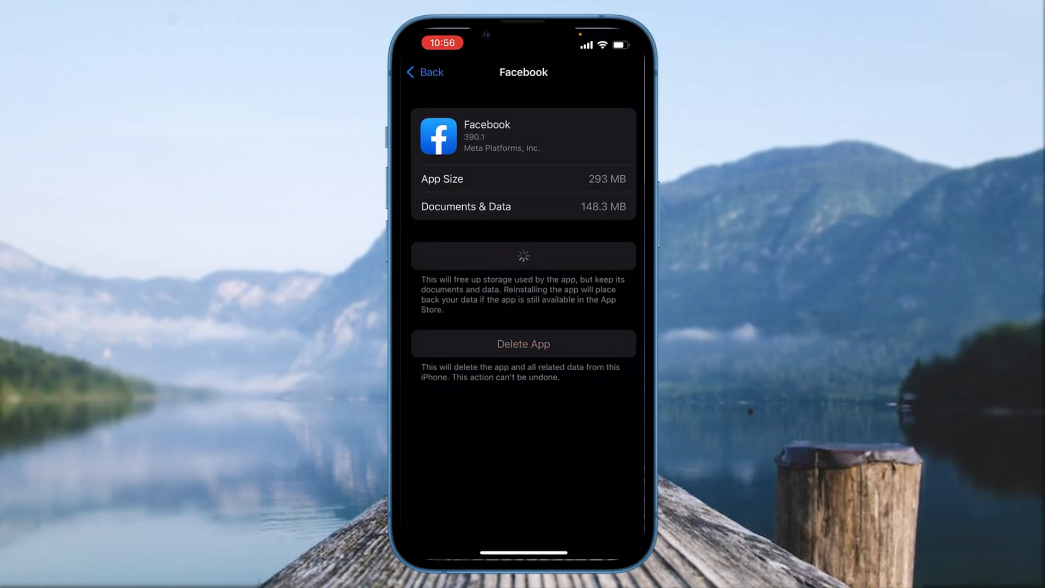
{"action": "left_click", "coordinate": [524, 256]}
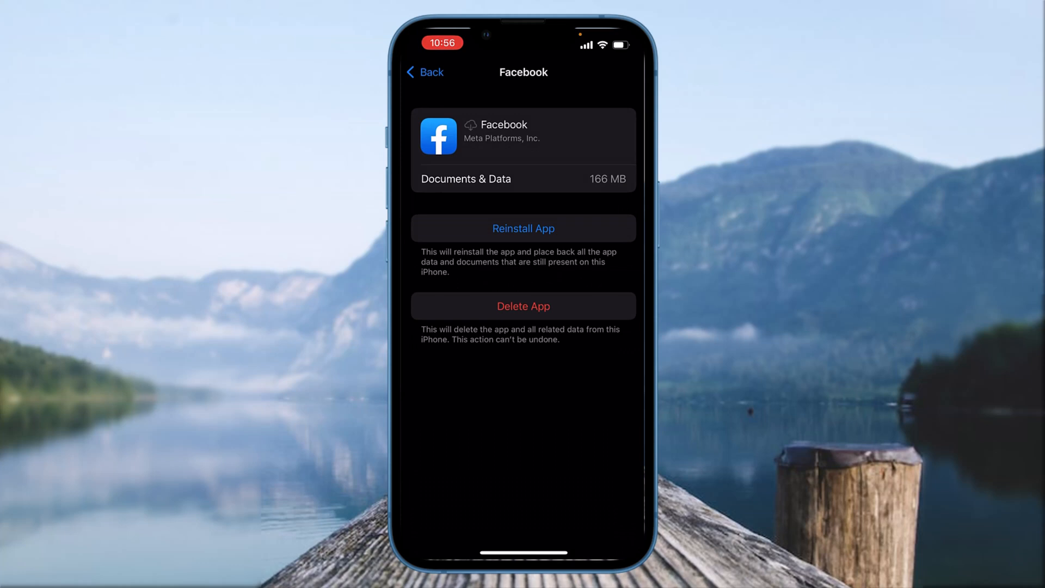
{"action": "left_click", "coordinate": [523, 228]}
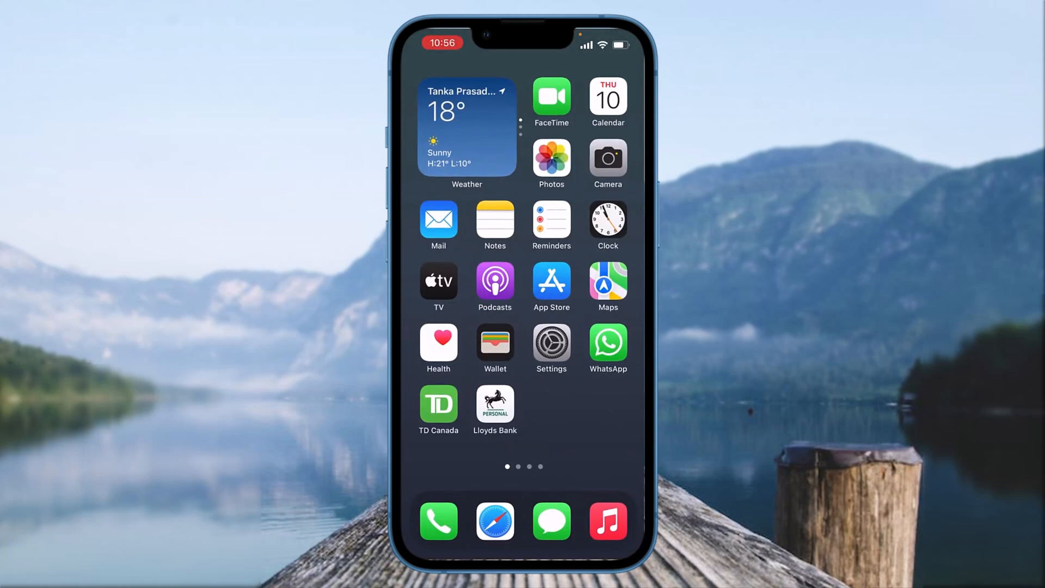
Swipe to the second home screen page and launch the reinstalled Facebook app
{"action": "scroll", "scroll_direction": "left", "scroll_amount": 3}
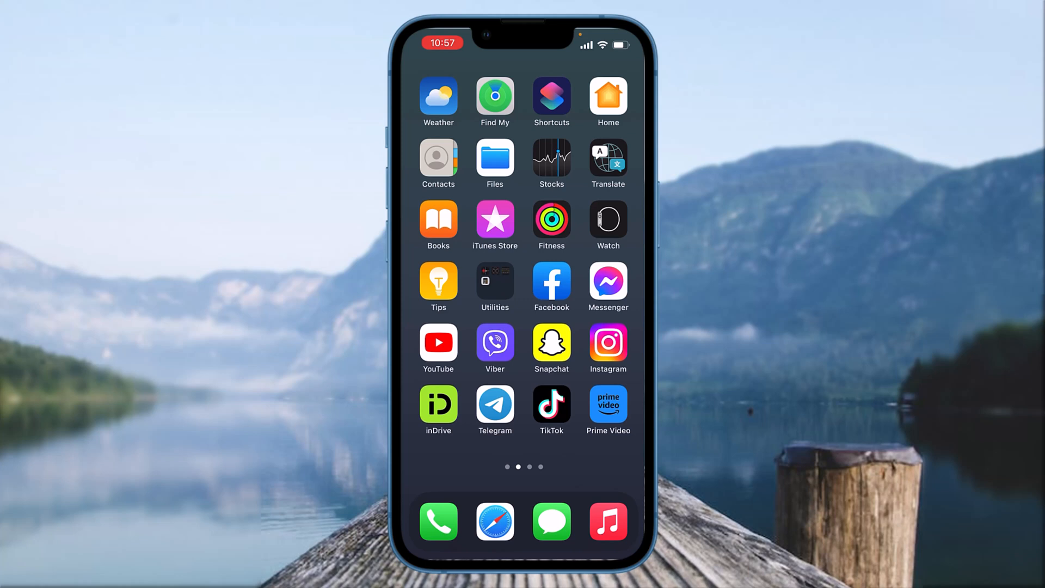
{"action": "left_click", "coordinate": [550, 281]}
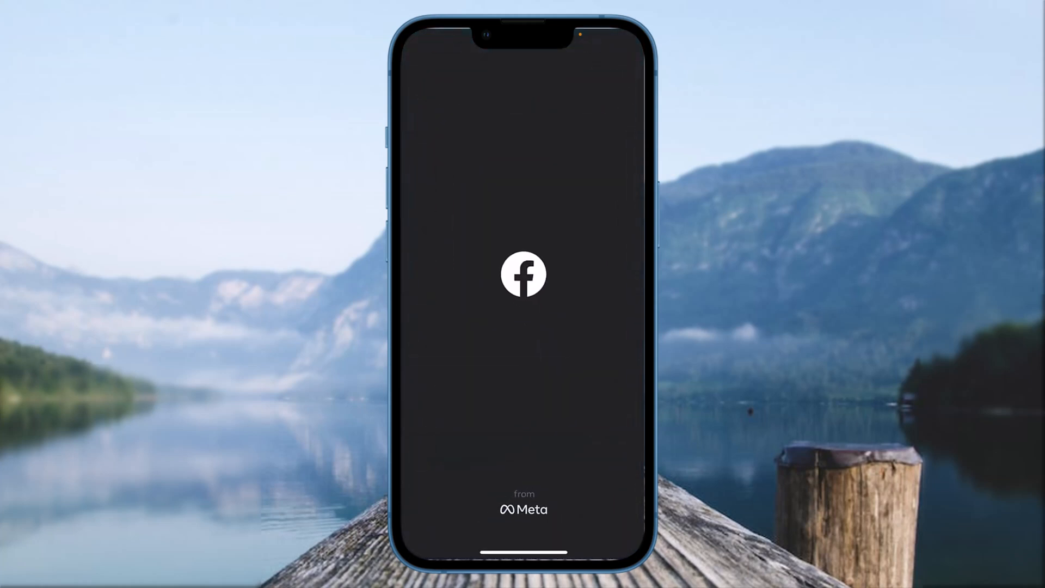